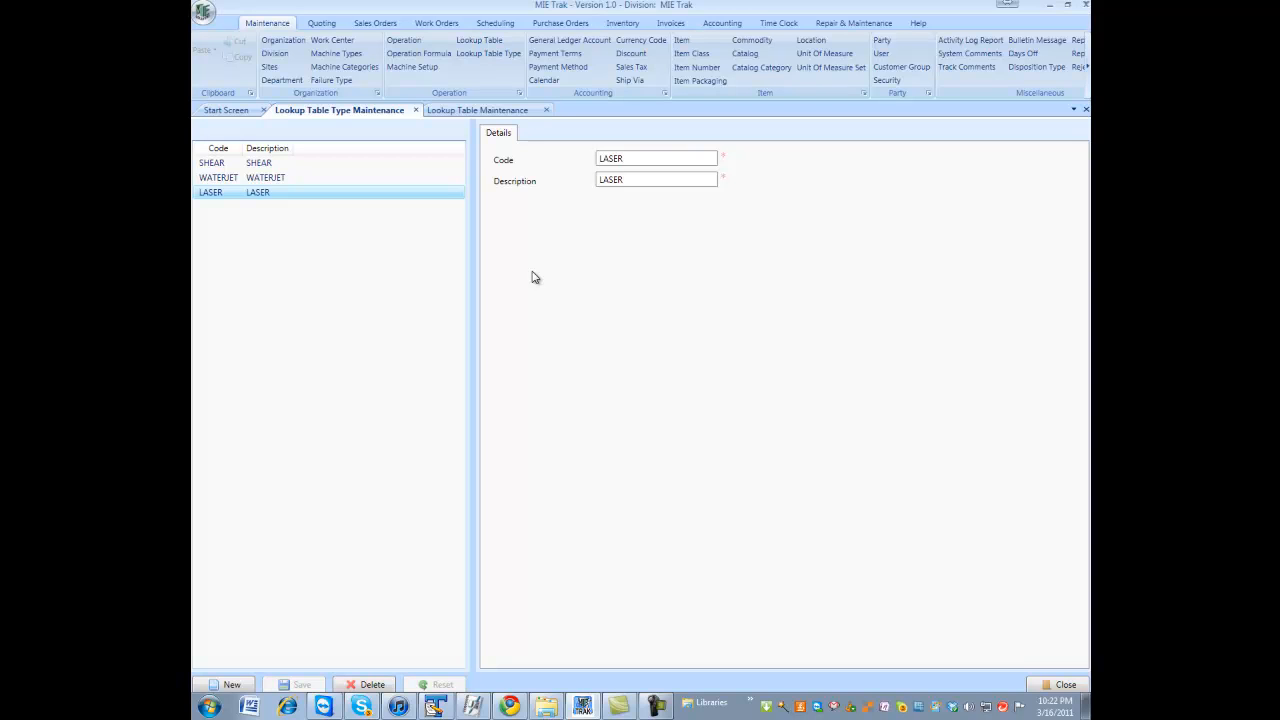
pyautogui.moveTo(560, 240)
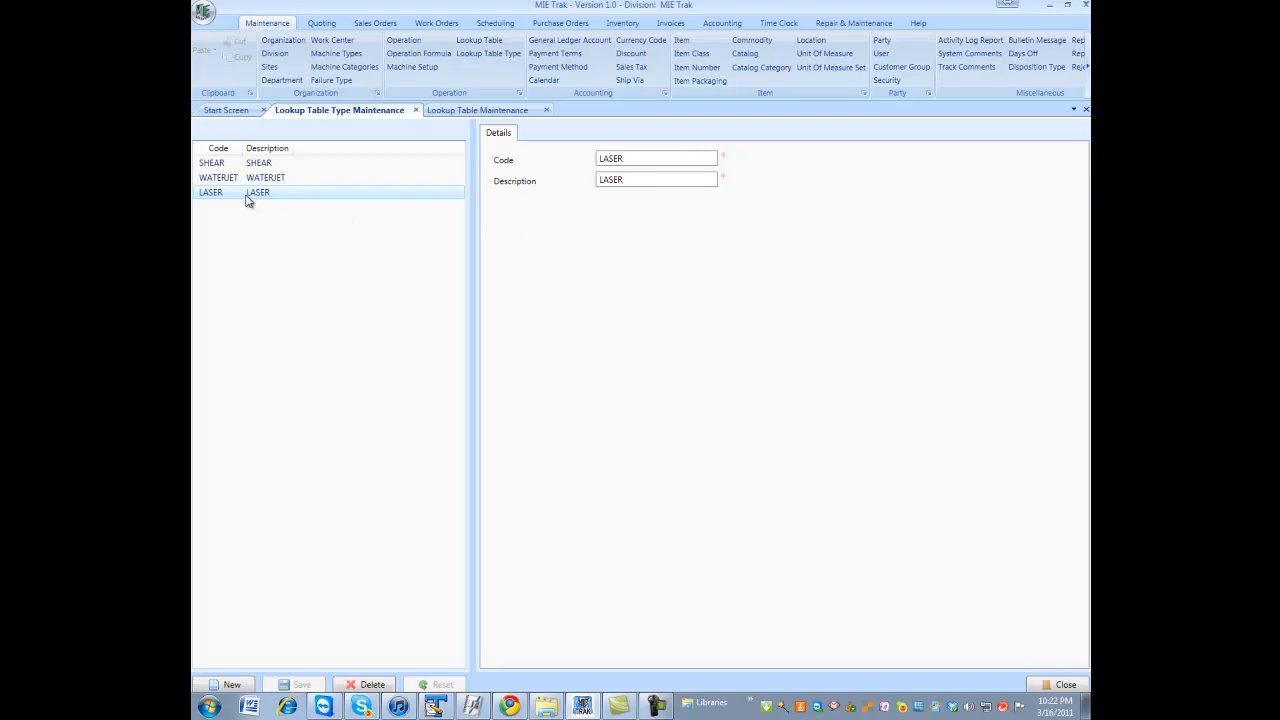
# Inspect the LASER ALUMINUM table's 0.1 value row, then start a new blank LASER lookup table record.
pyautogui.click(258, 162)
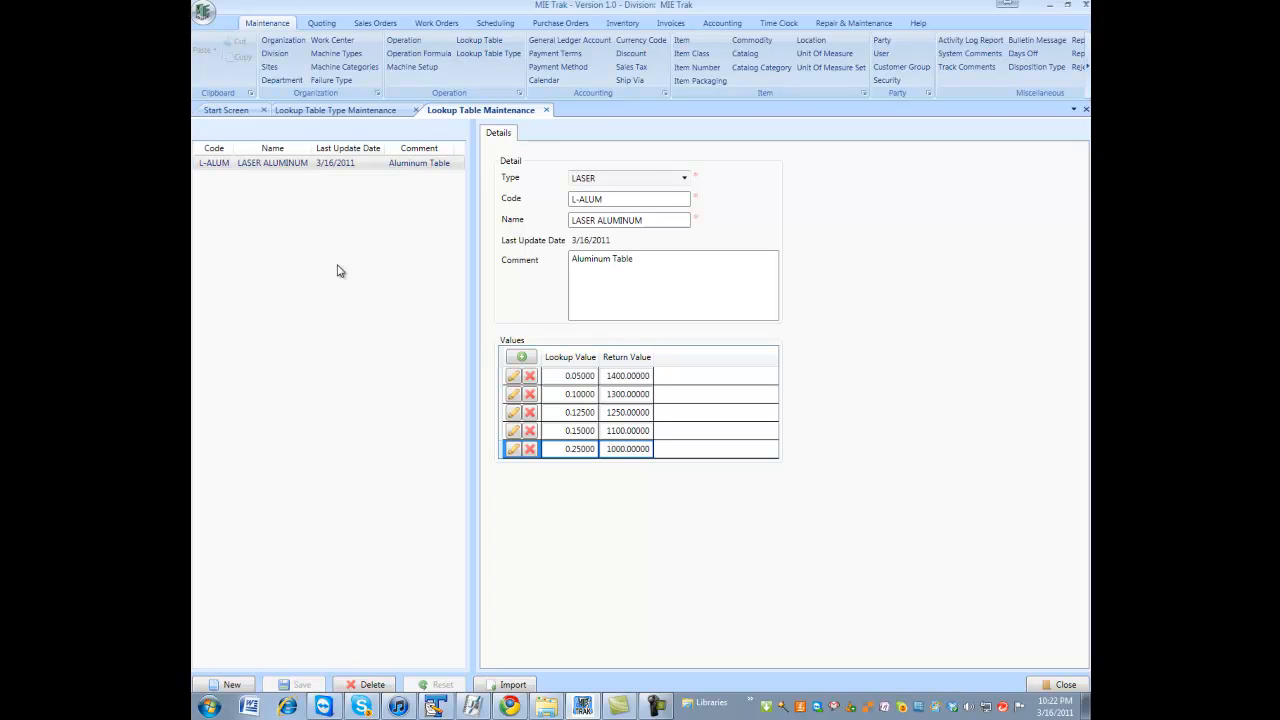
pyautogui.moveTo(668, 112)
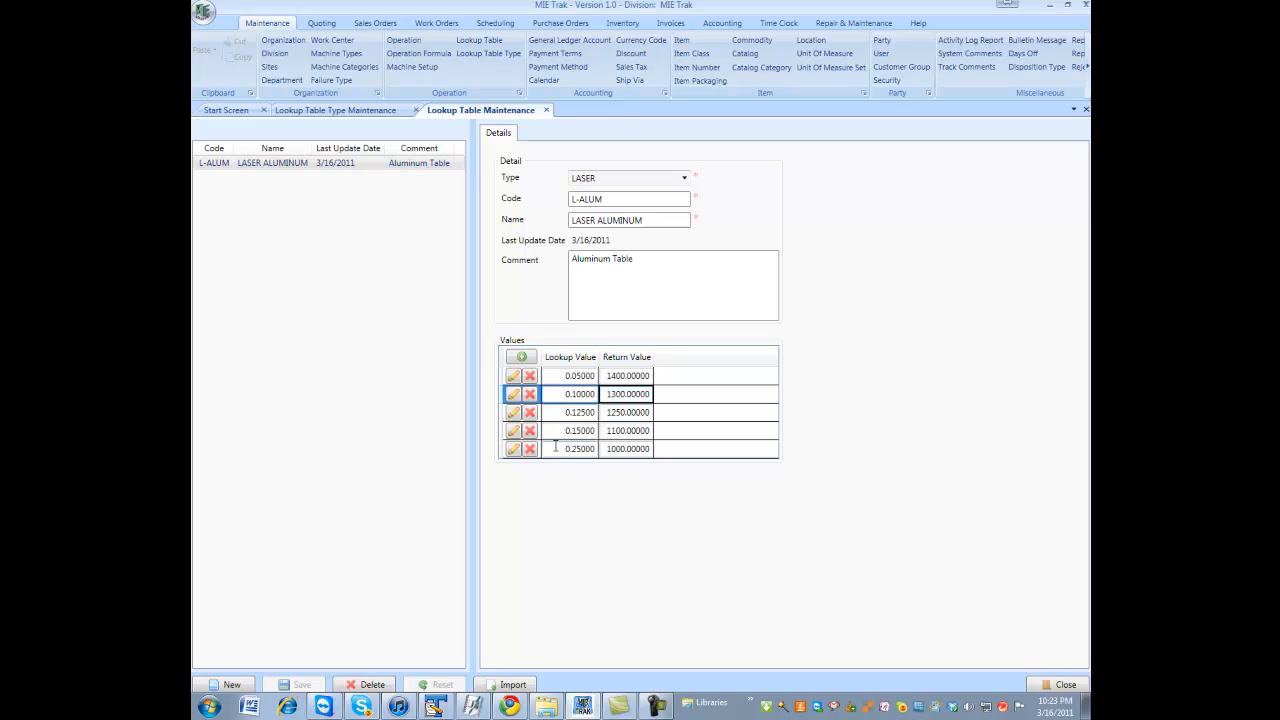
pyautogui.click(578, 448)
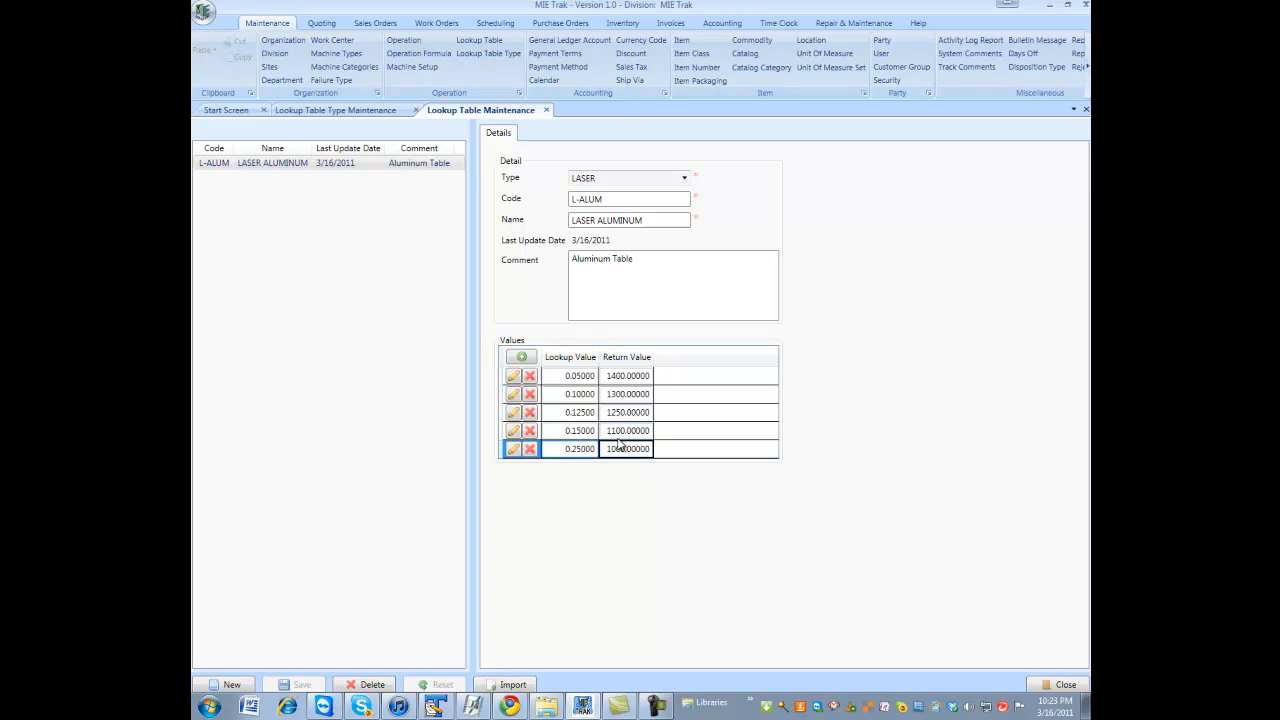
pyautogui.write('1000.00000')
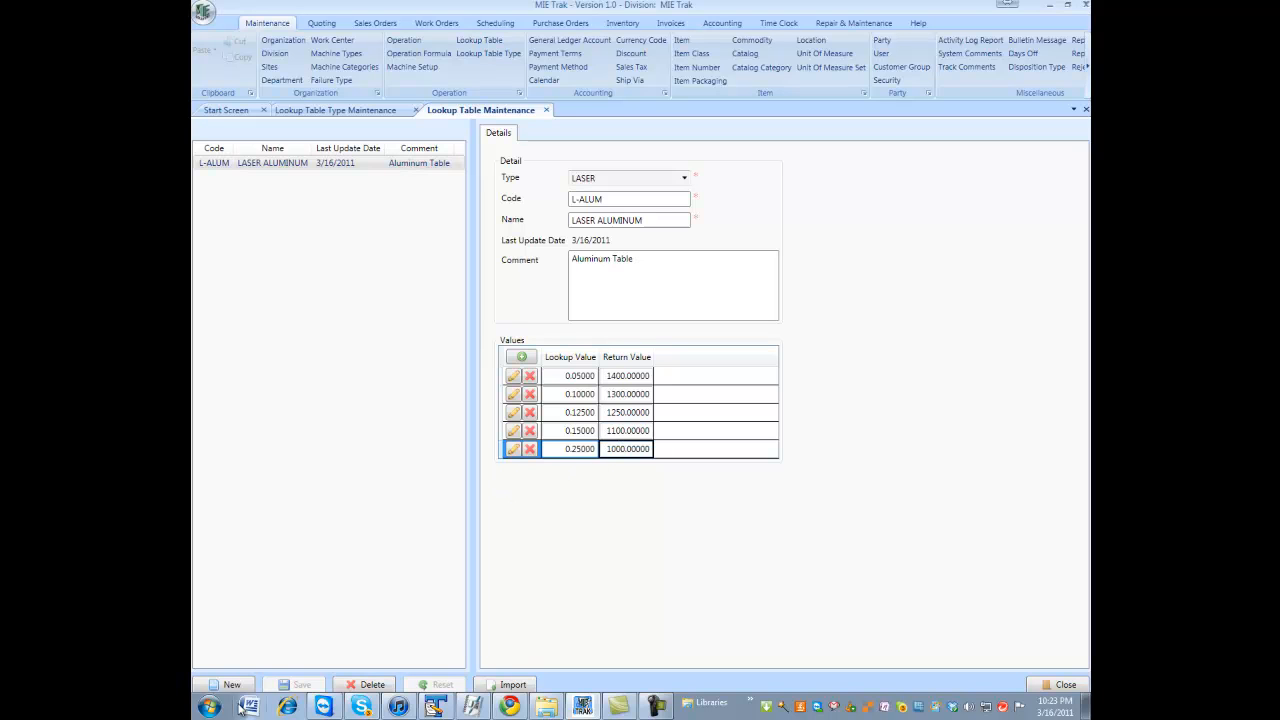
pyautogui.click(232, 684)
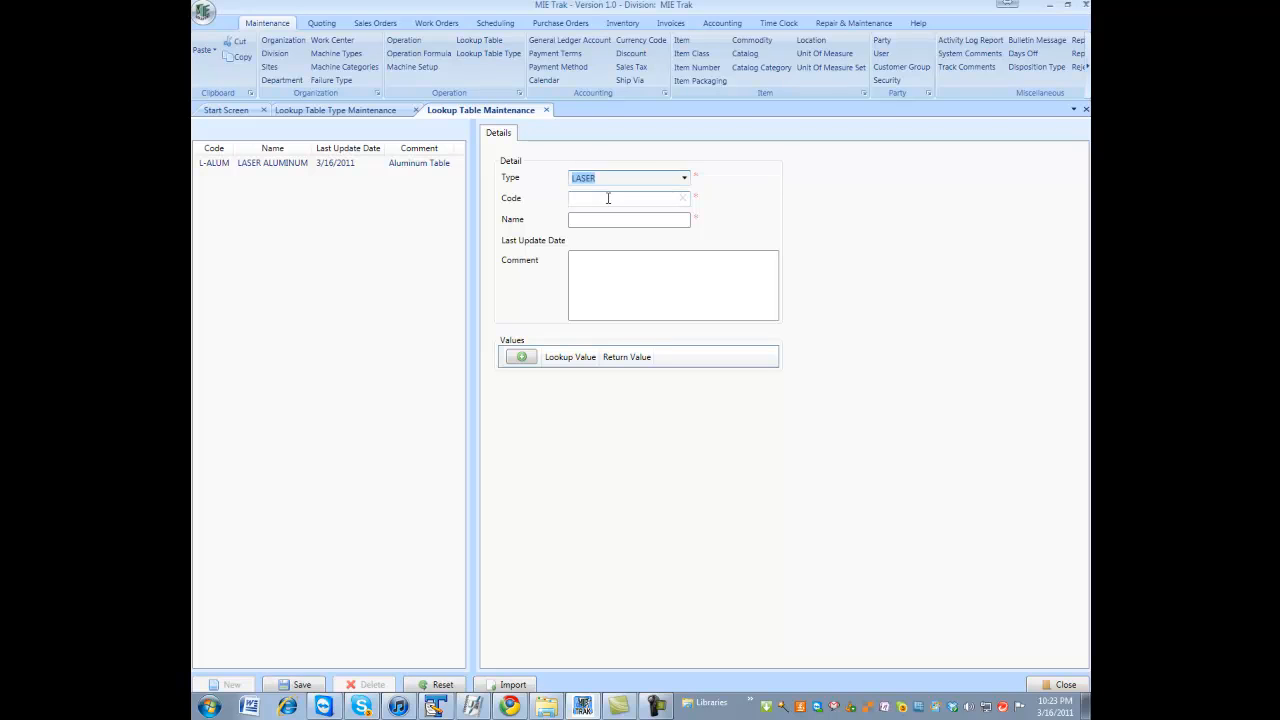
# Save table L-STAINLESS, type LASER, name LASER STAINLESS, comment 'Laser Stainless Table'.
pyautogui.write('ld')
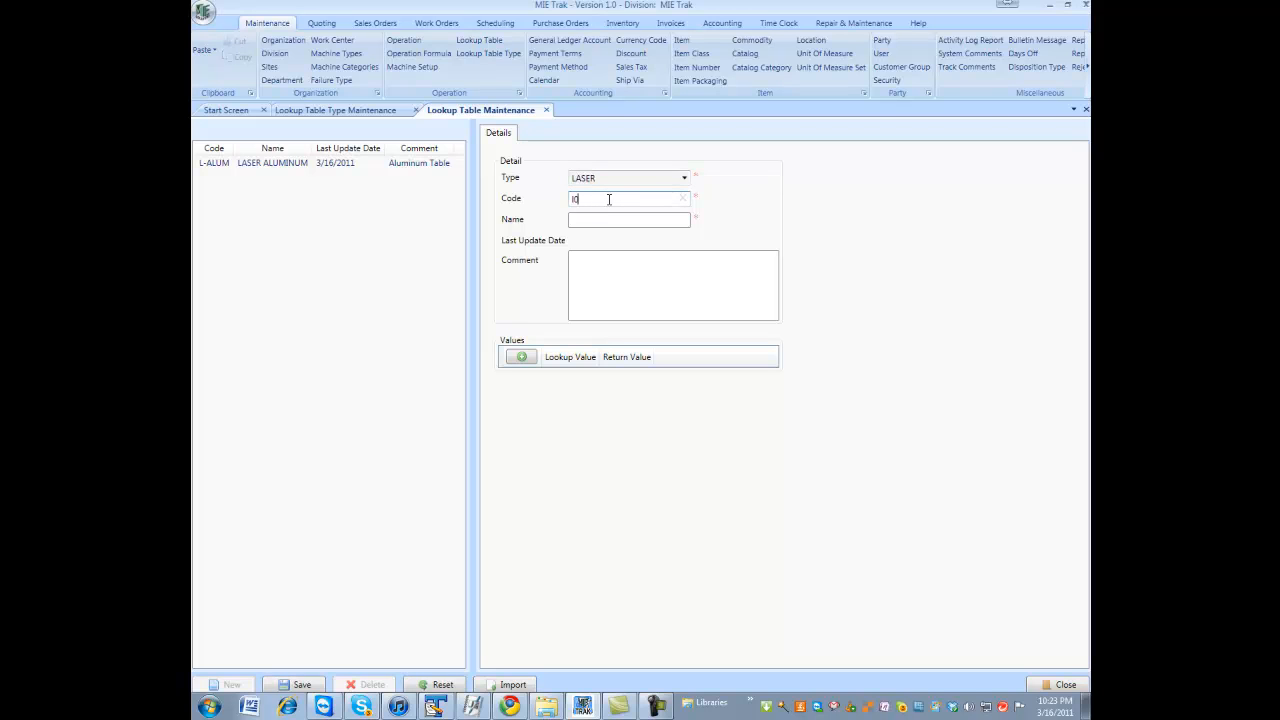
pyautogui.write('L-STAINLE')
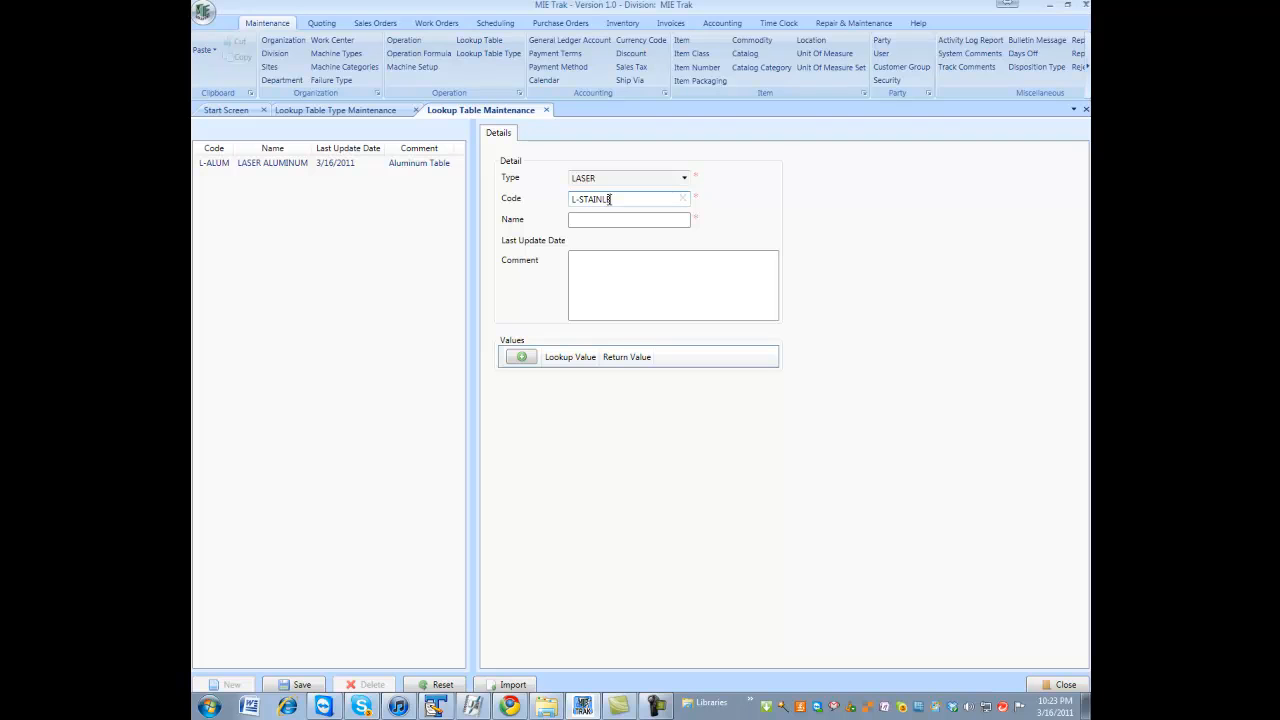
pyautogui.write('LASER STAINLES')
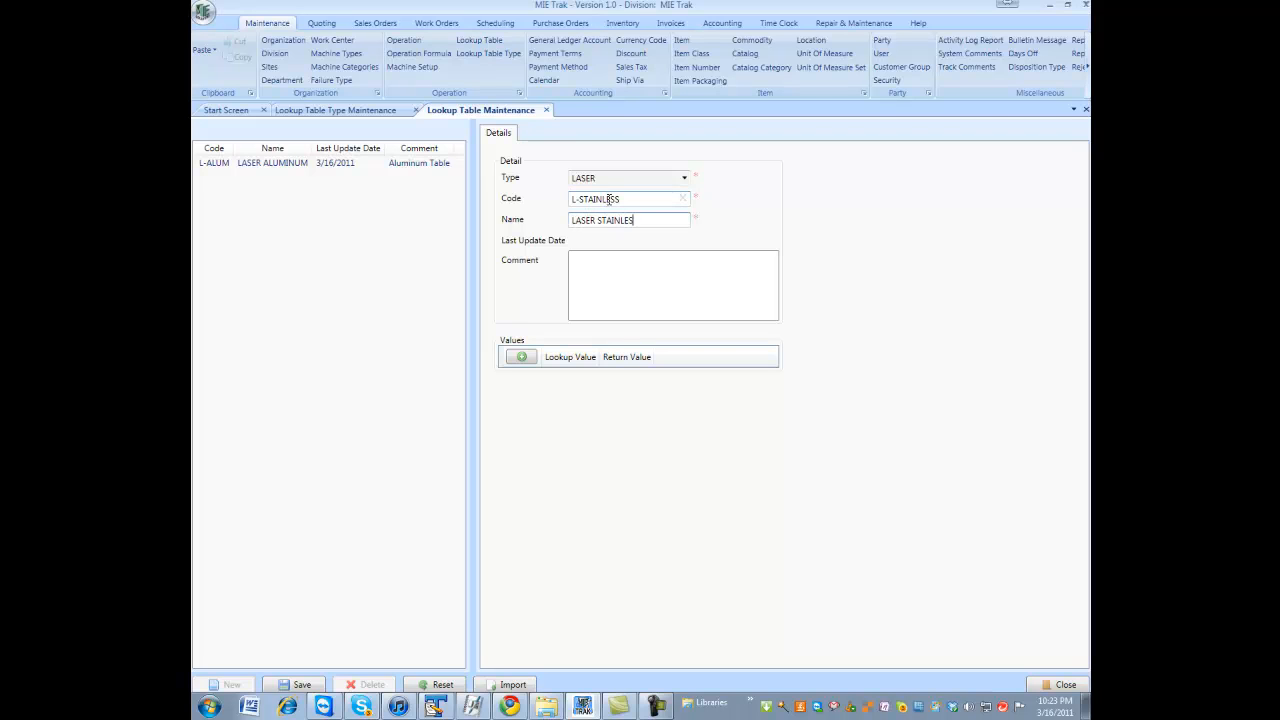
pyautogui.write('Laser Stainless T')
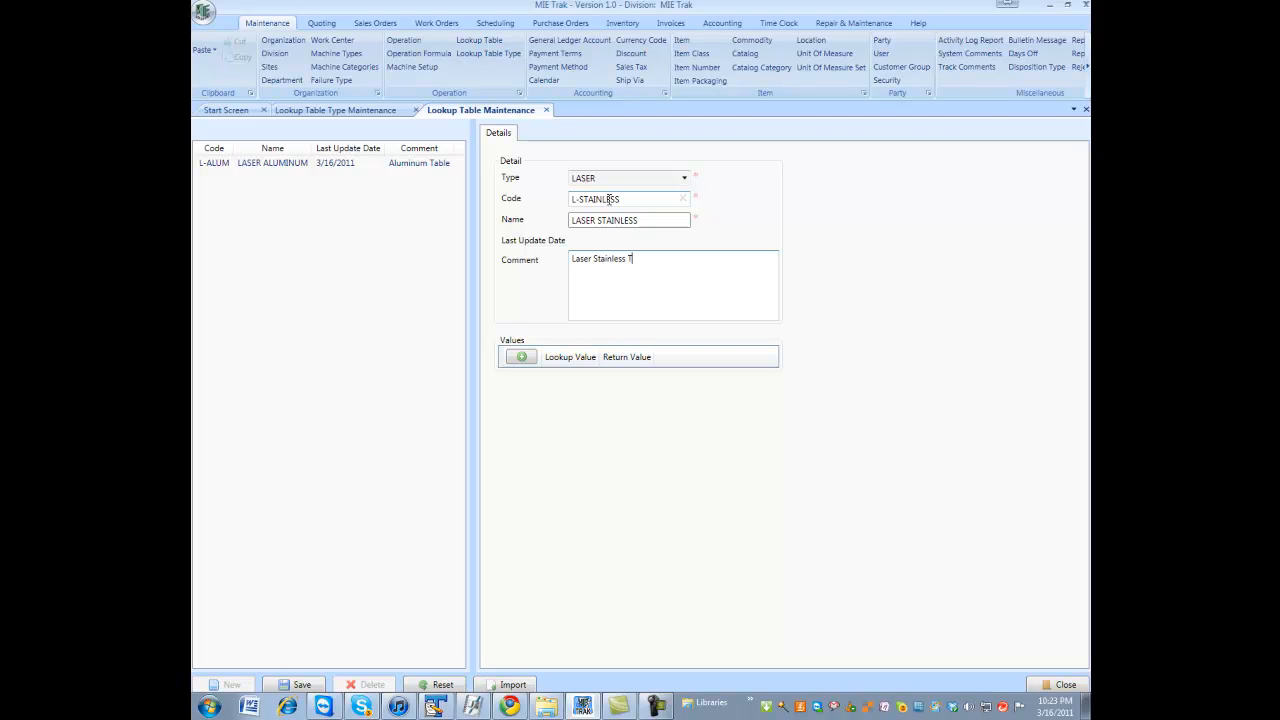
pyautogui.write('able')
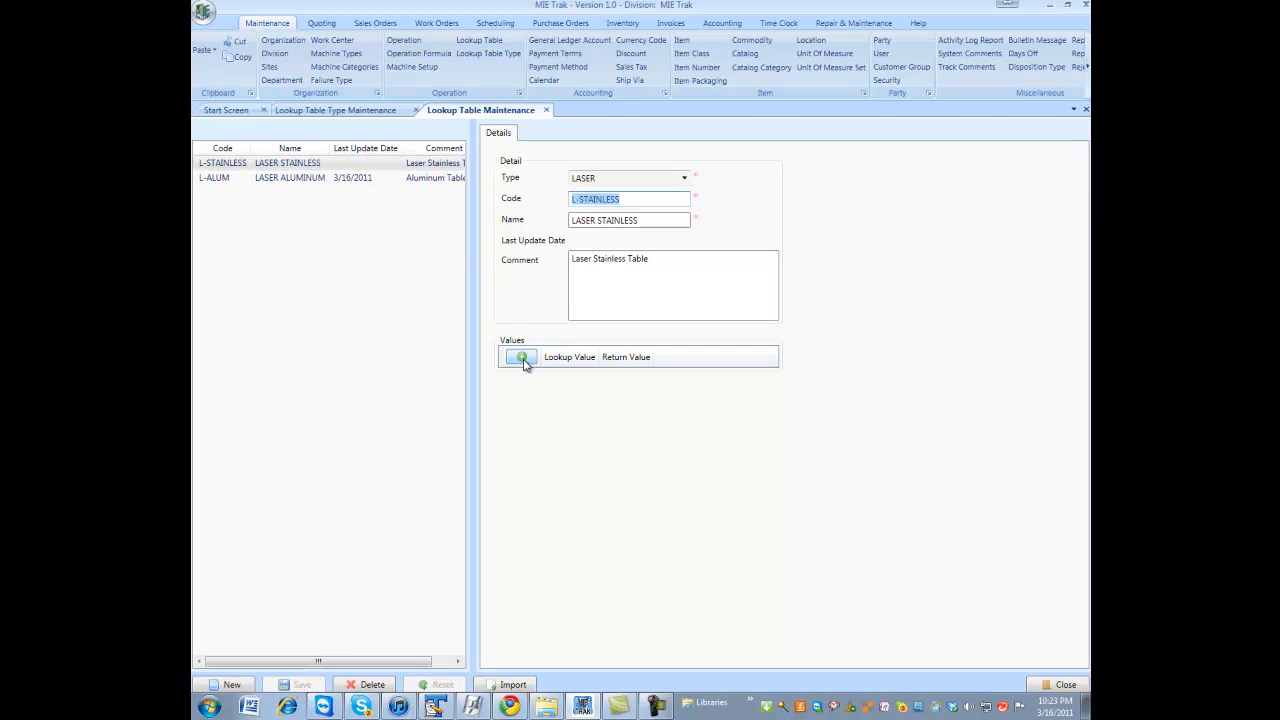
# Add value rows 0.05 returning 900 and 0.1 returning 900 to the stainless table.
pyautogui.click(520, 356)
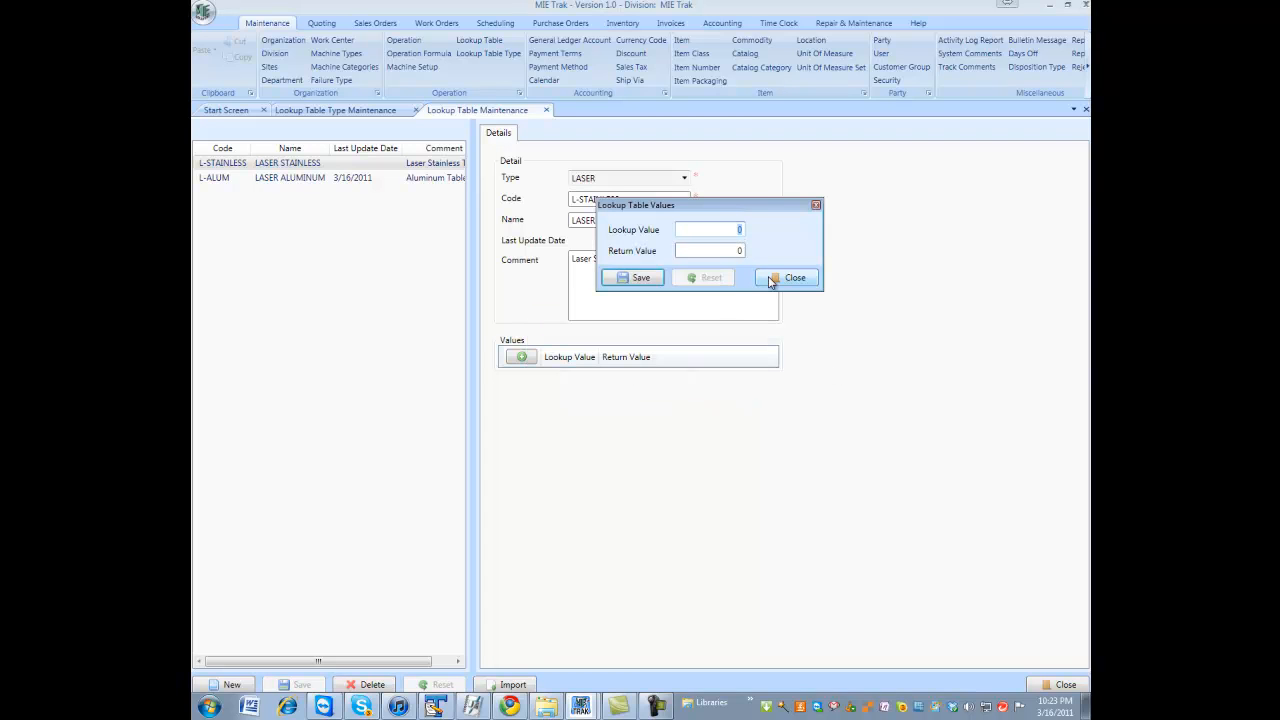
pyautogui.write('0.05')
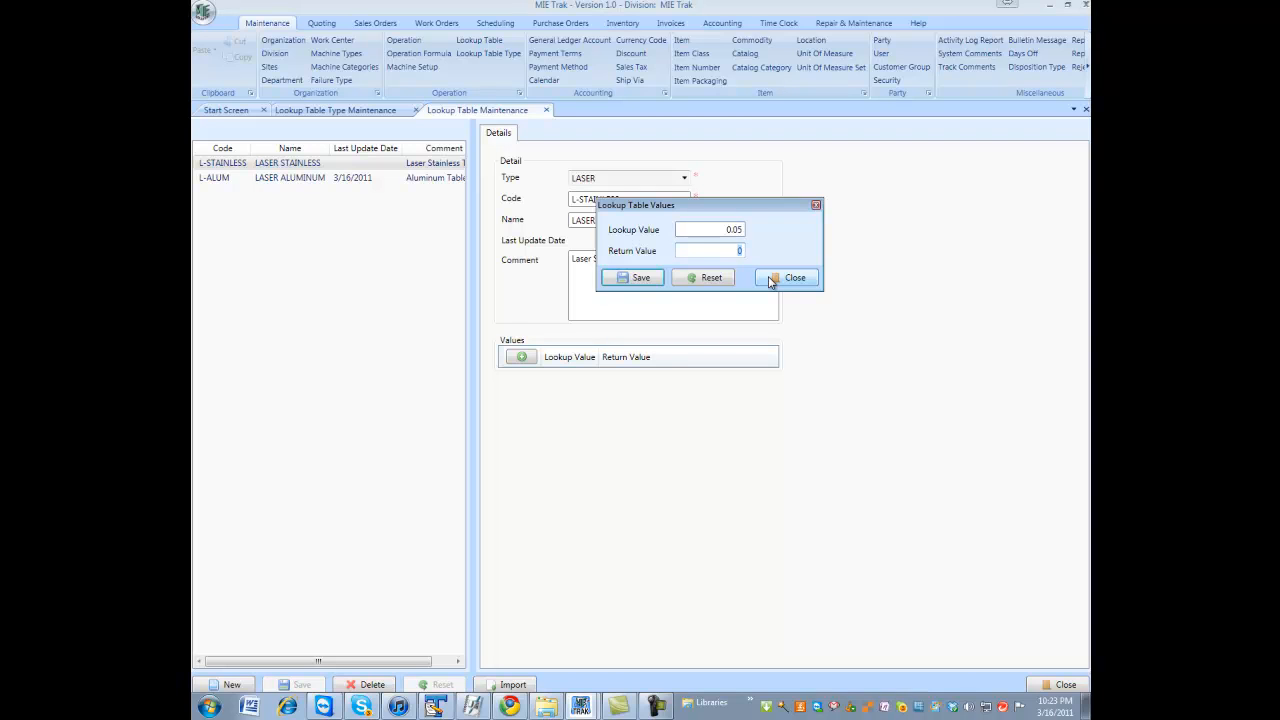
pyautogui.write('900')
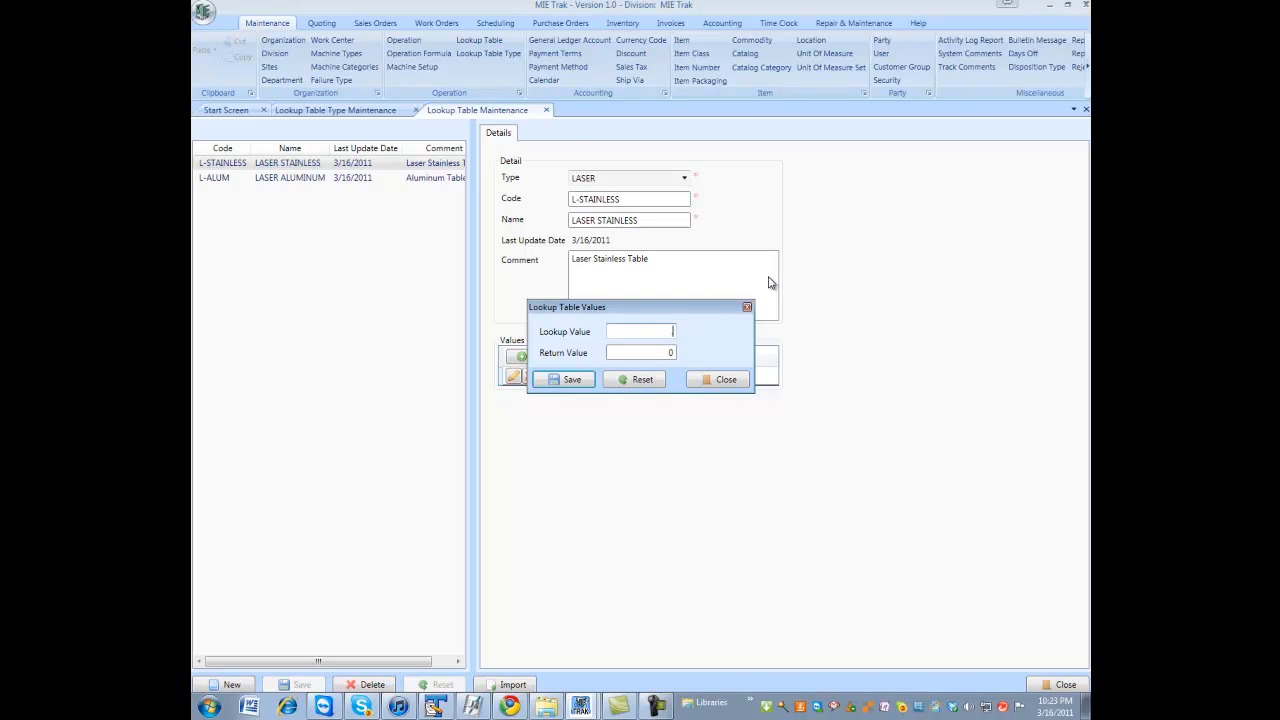
pyautogui.write('1')
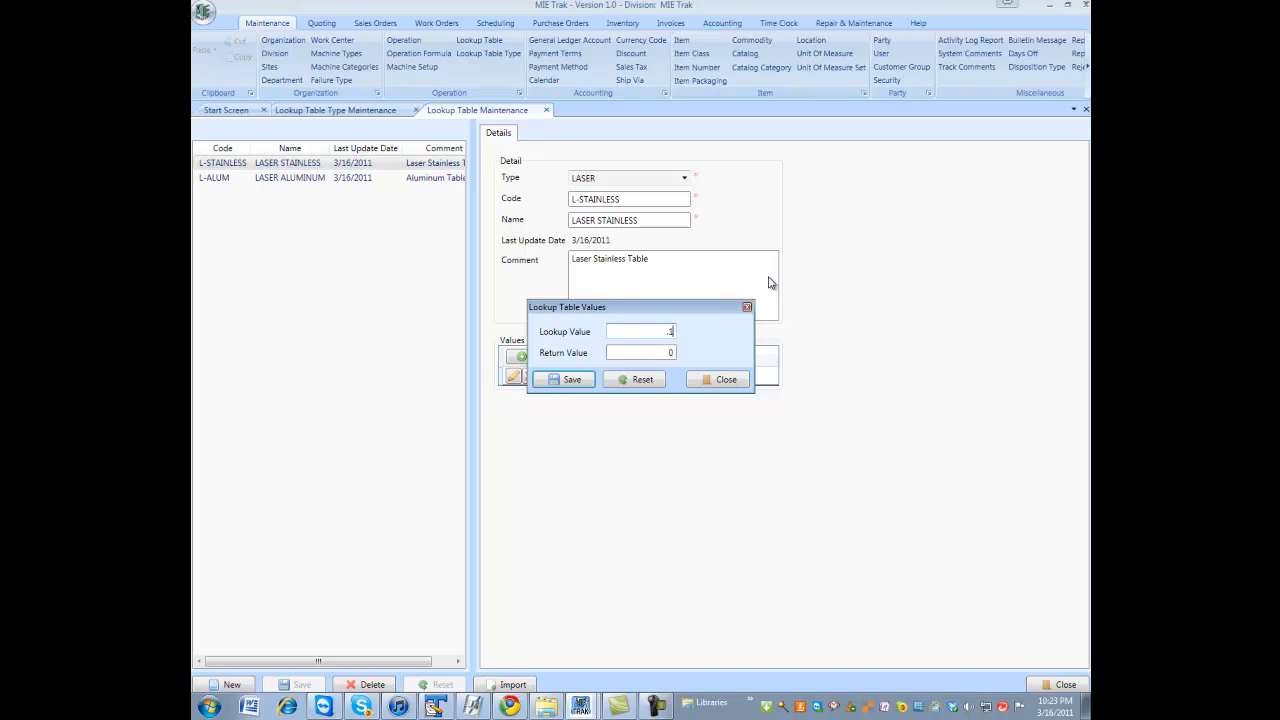
pyautogui.write('0.1')
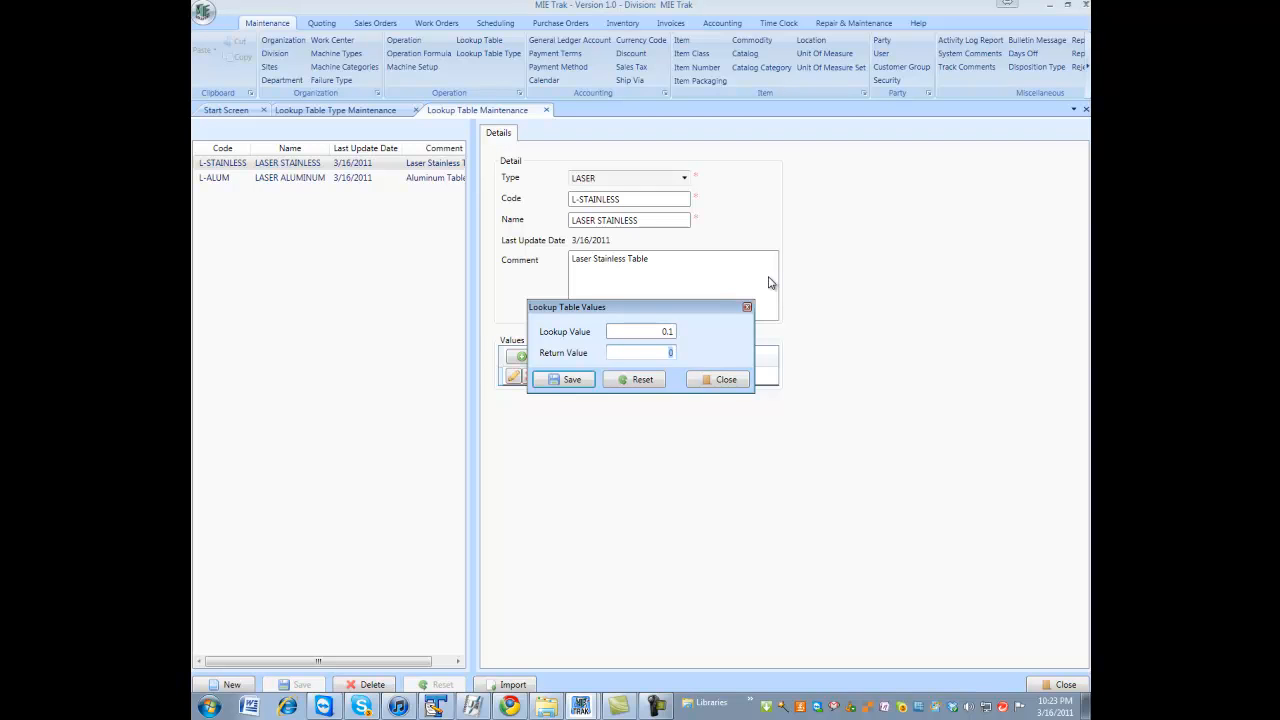
pyautogui.click(564, 380)
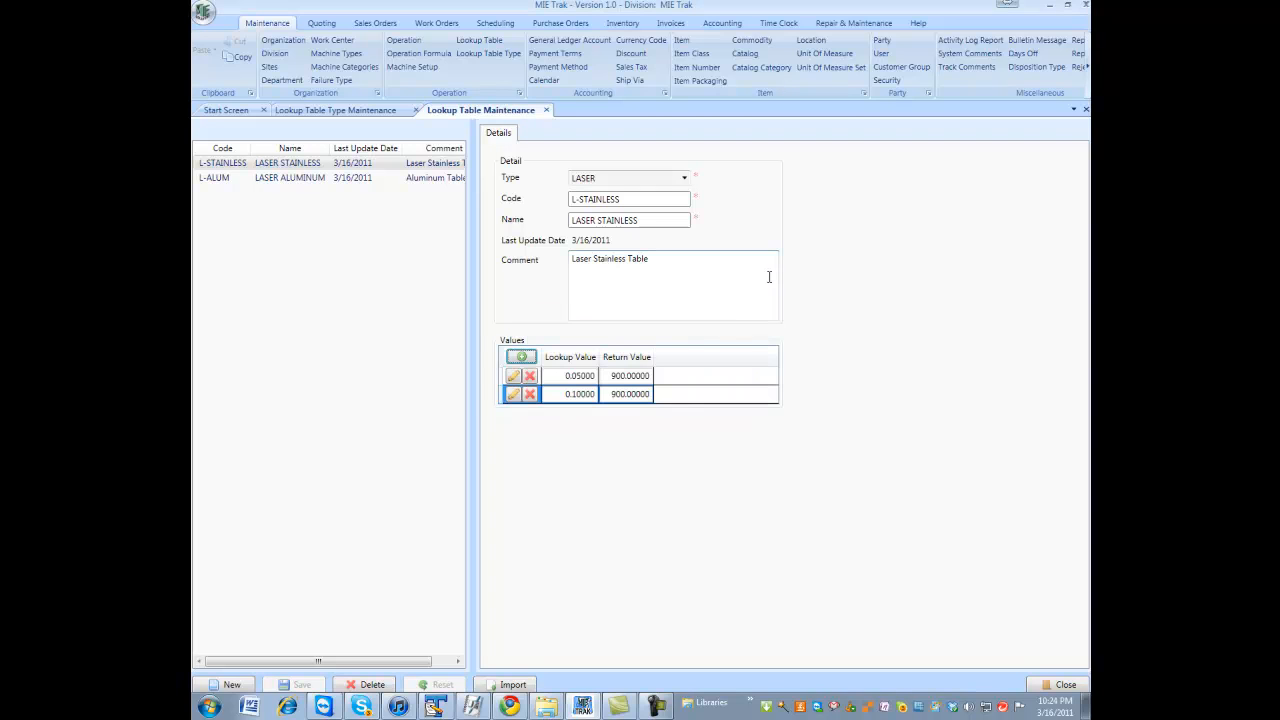
# Change the 0.1 row's return value to 850.
pyautogui.click(512, 392)
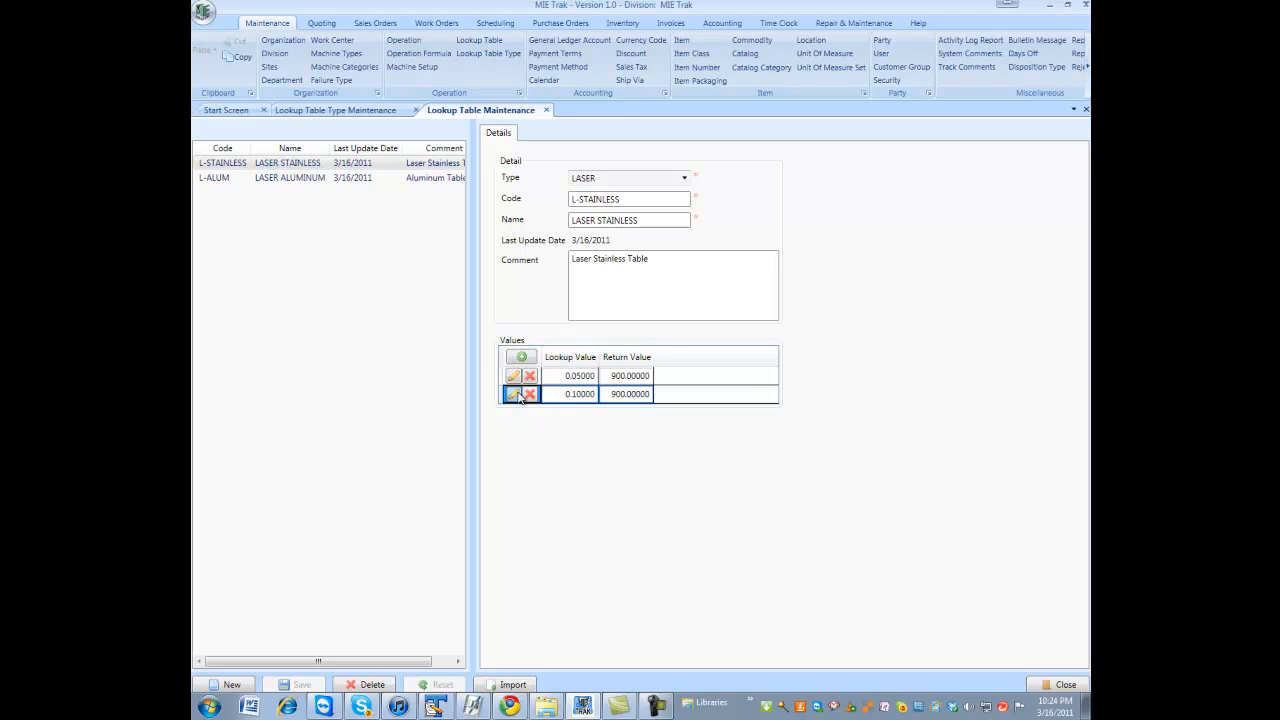
pyautogui.click(512, 392)
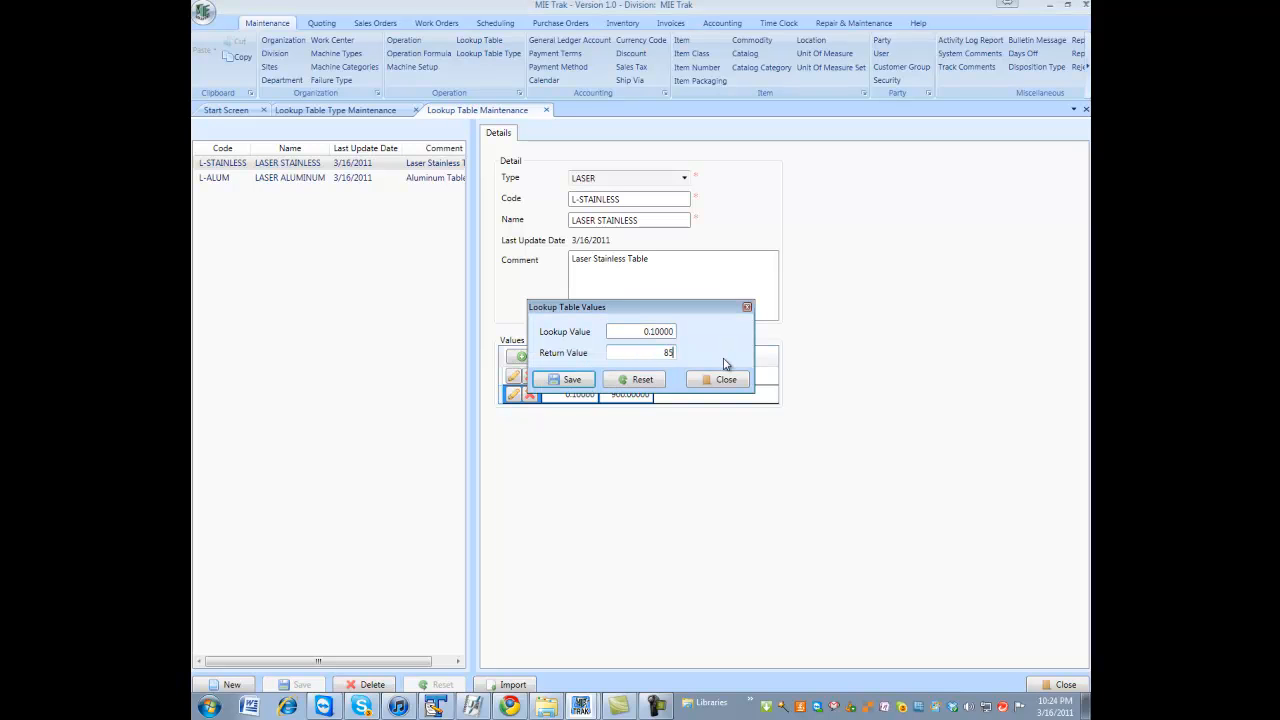
pyautogui.click(564, 380)
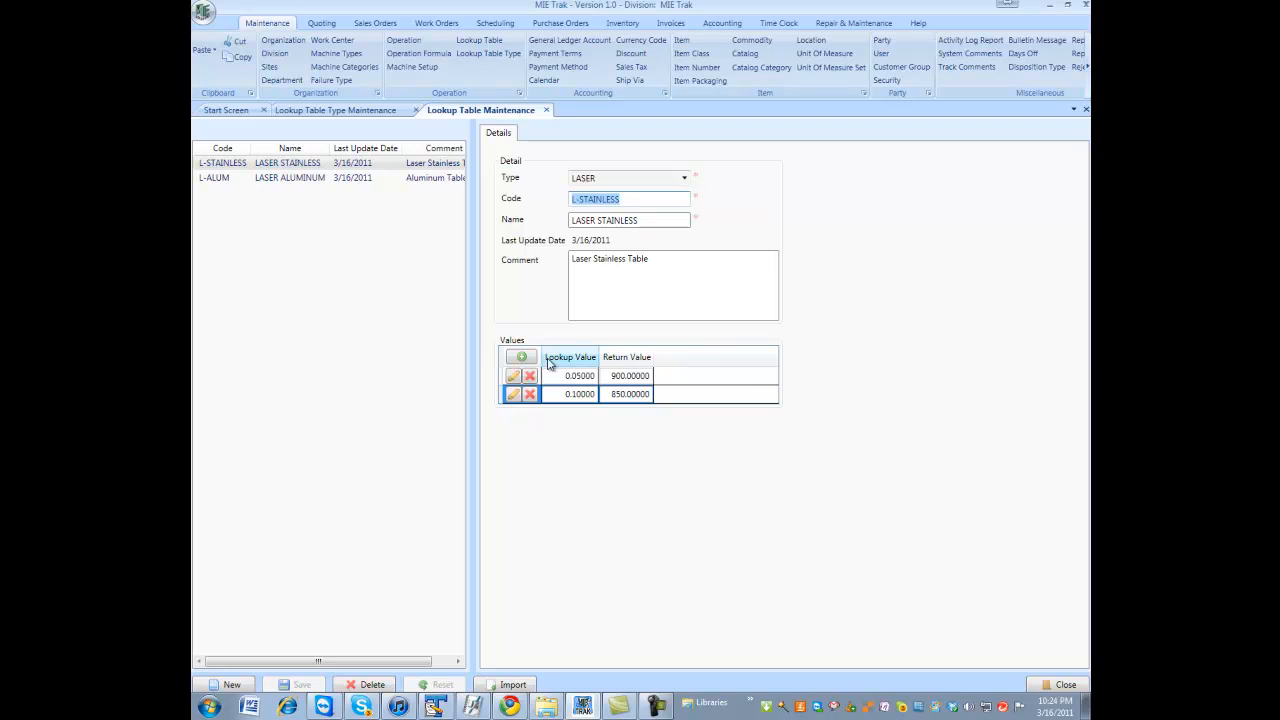
# Add rows 0.125 returning 750 and 0.25 returning 600, then close the value form.
pyautogui.click(520, 356)
pyautogui.write('7')
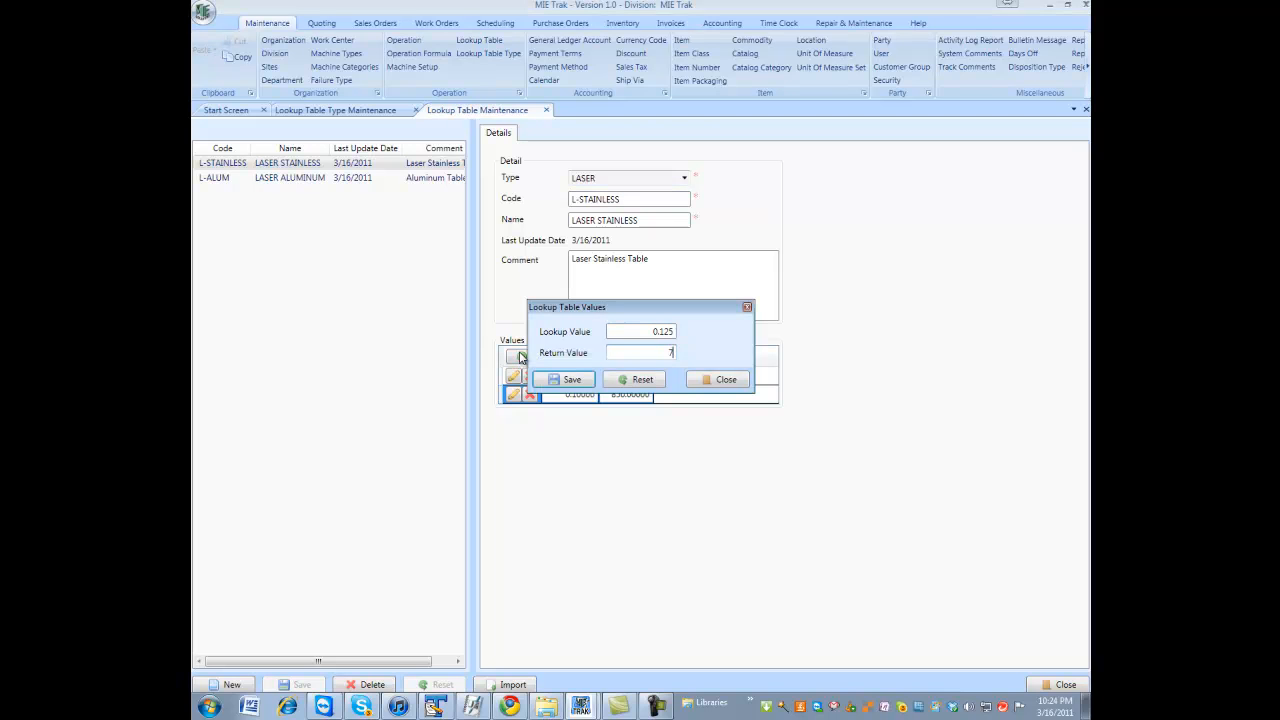
pyautogui.click(564, 380)
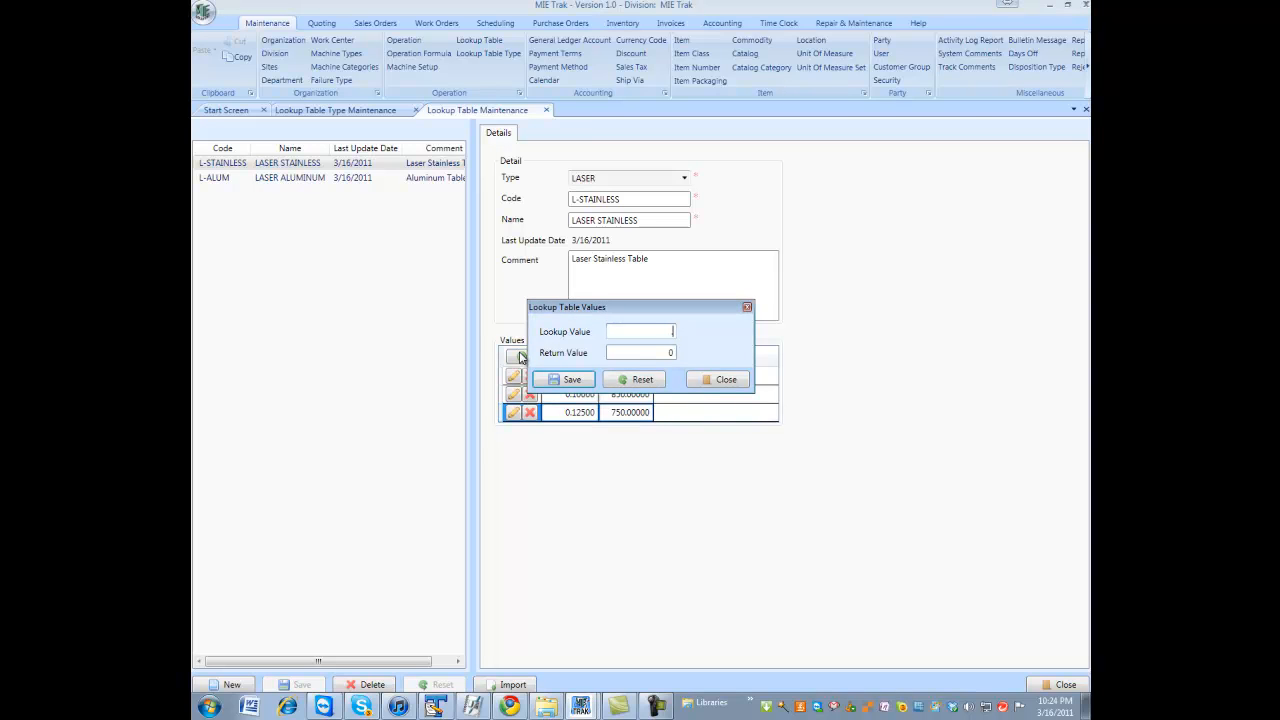
pyautogui.write('0.25')
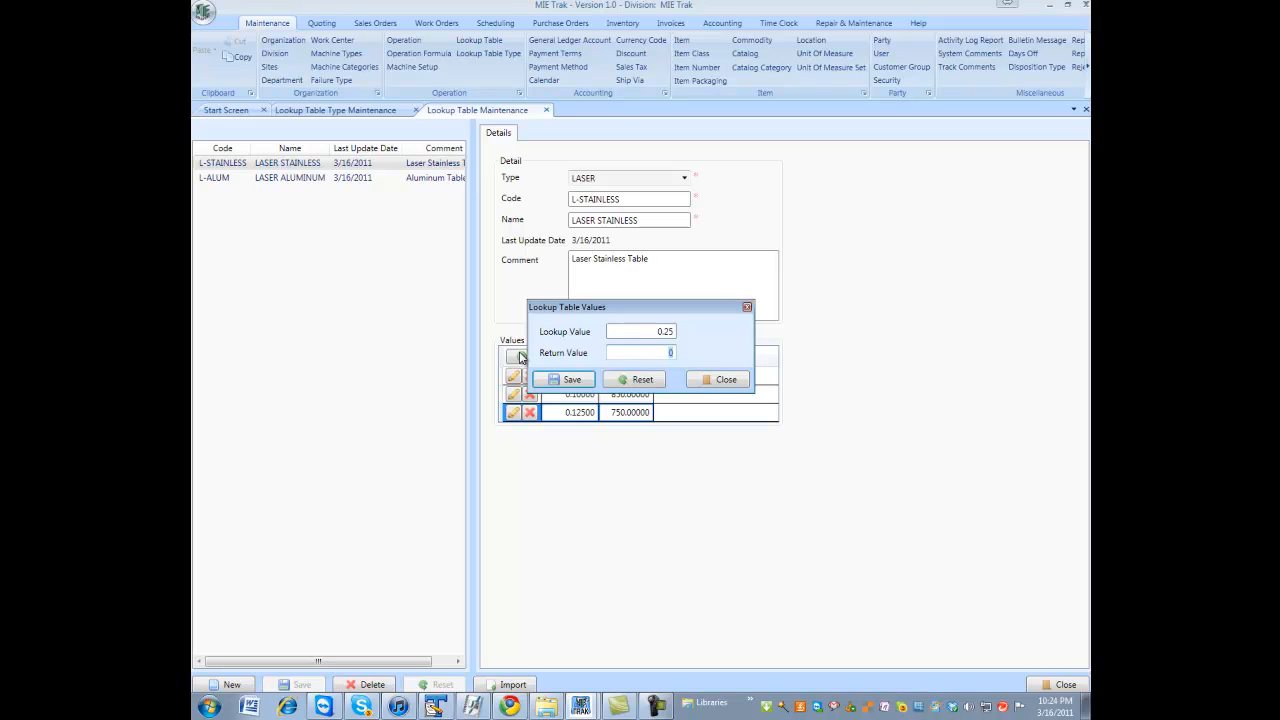
pyautogui.click(564, 380)
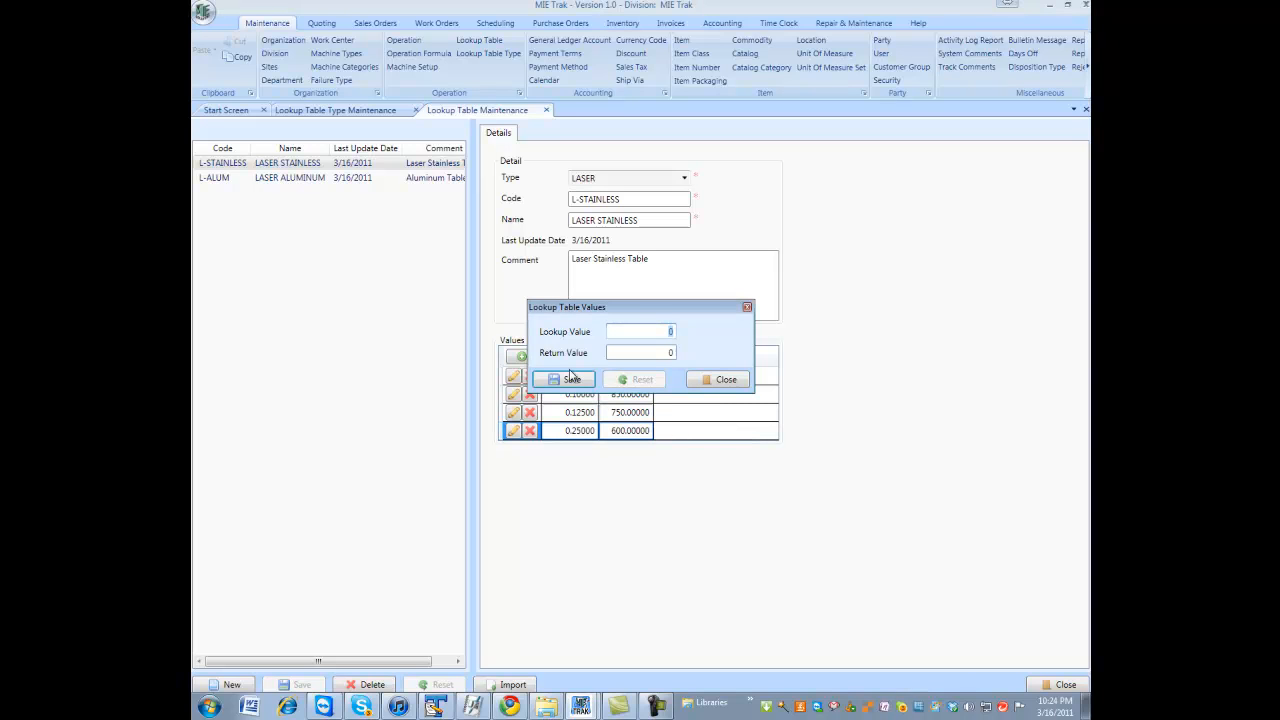
pyautogui.click(724, 380)
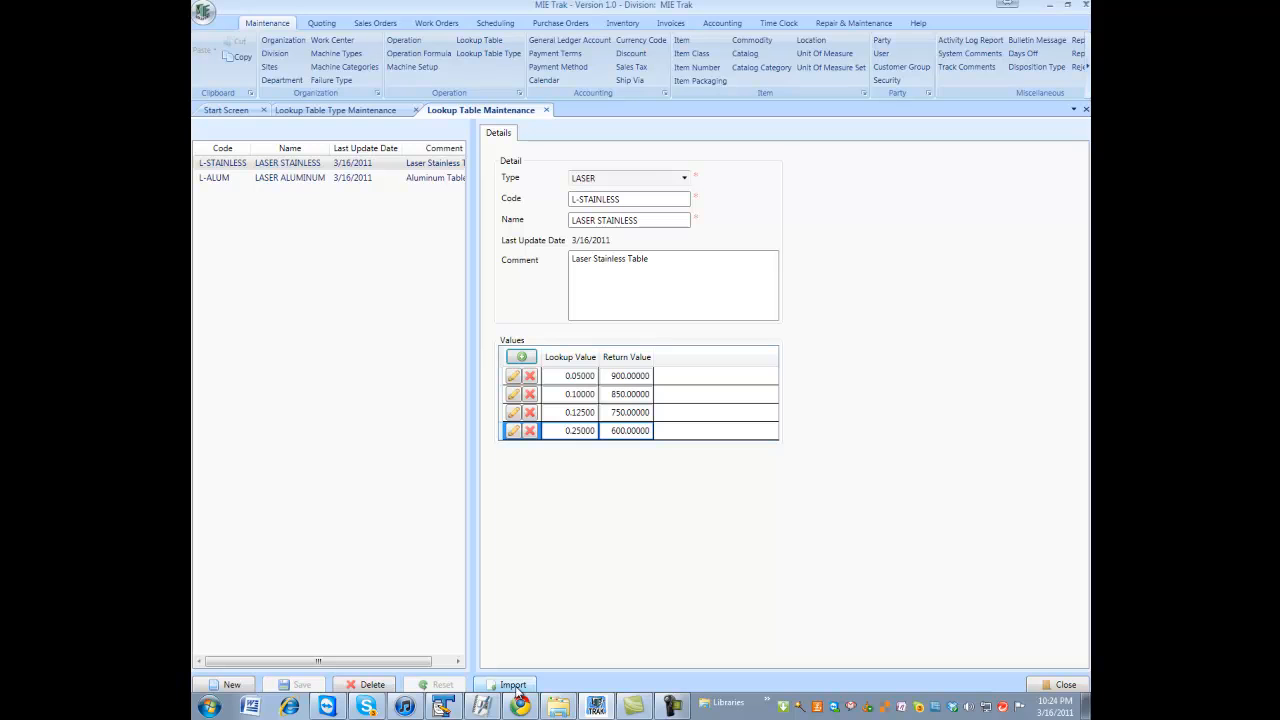
pyautogui.click(504, 684)
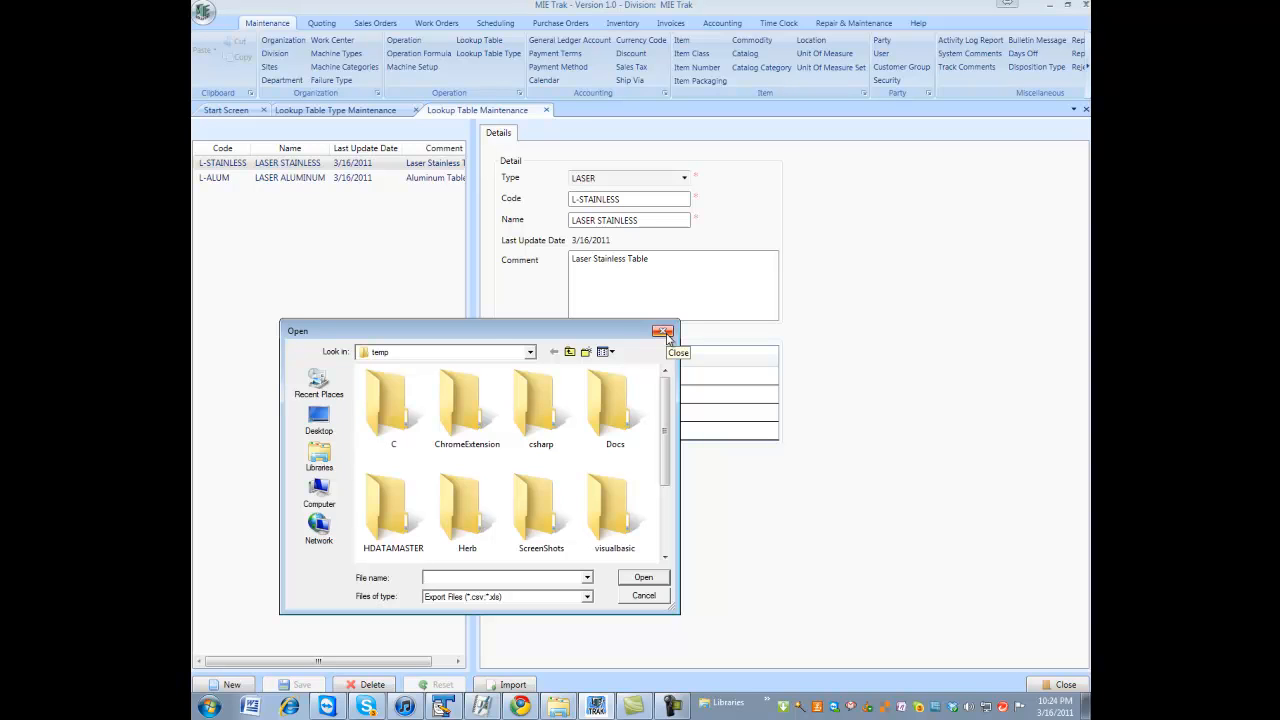
pyautogui.click(664, 332)
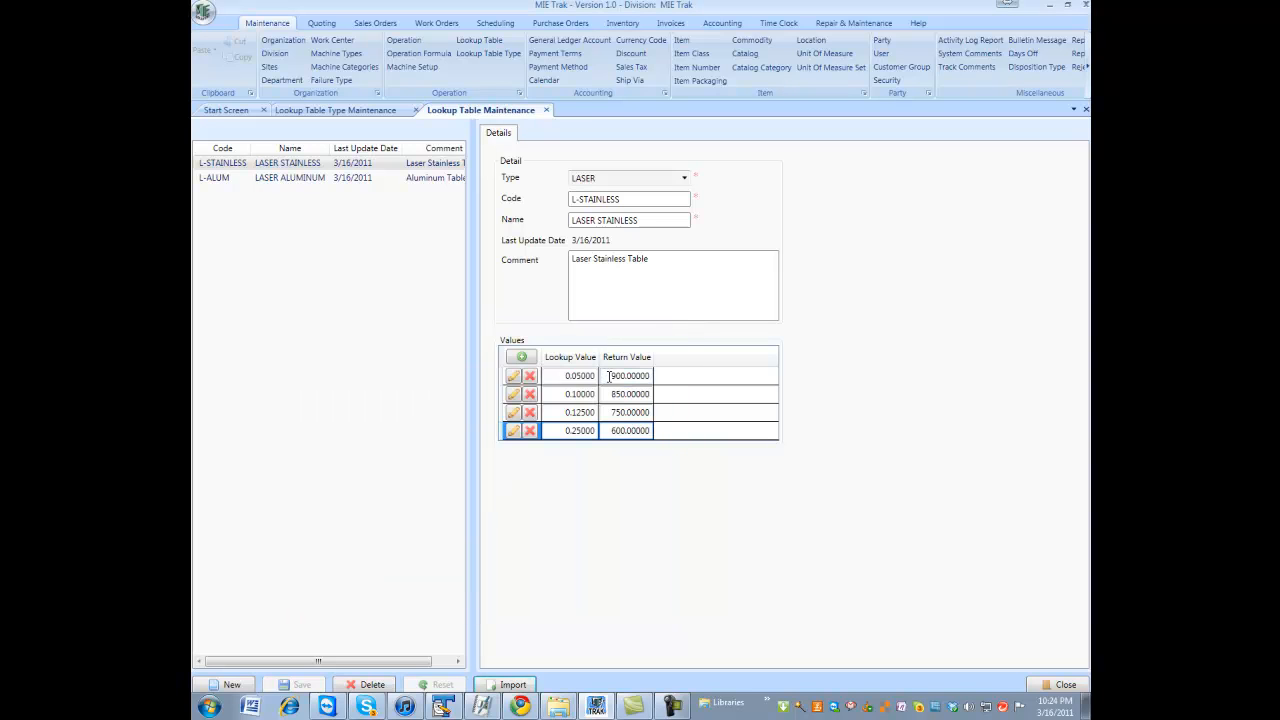